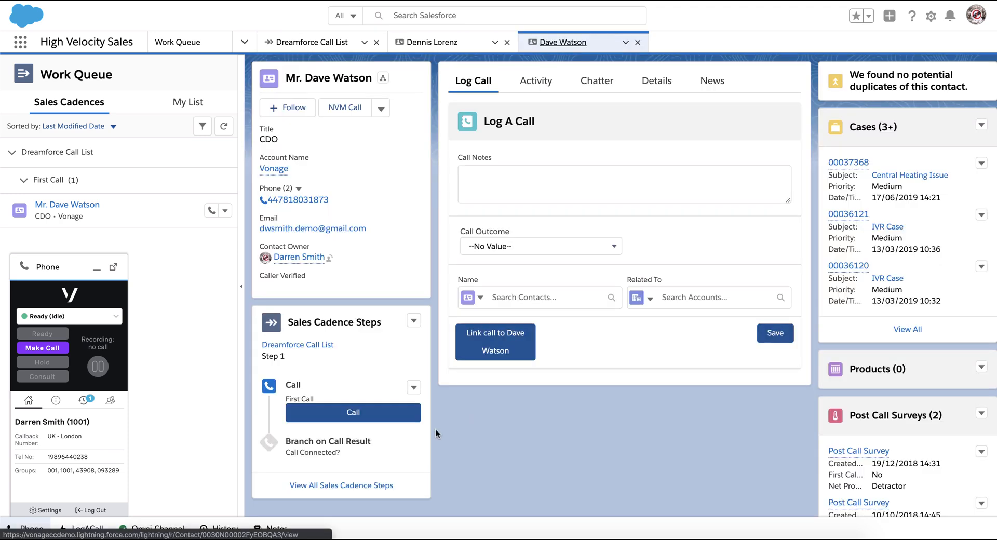
- Open the softphone settings showing the UK - London callback number and voicemail drop
left_click(495, 341)
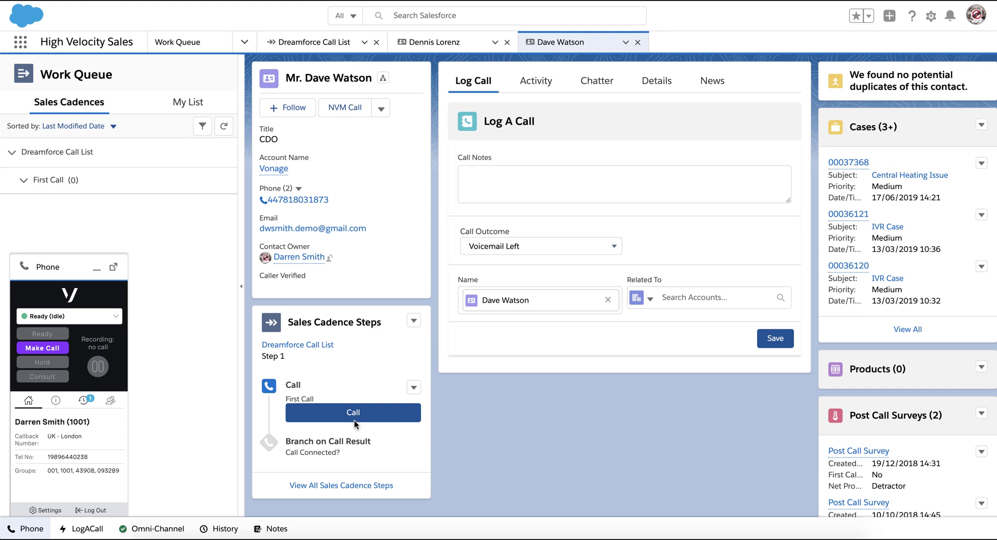
mouse_move(206, 420)
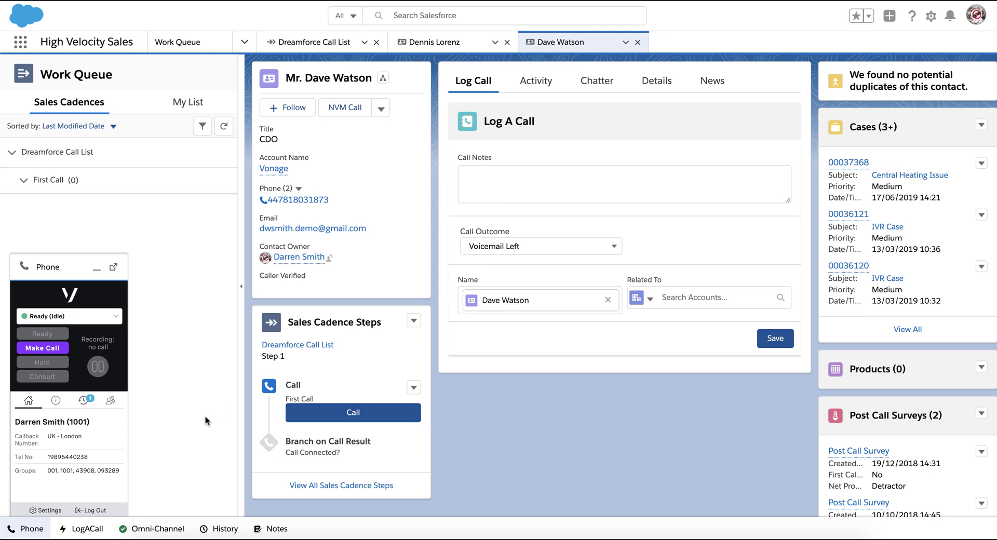
mouse_move(54, 506)
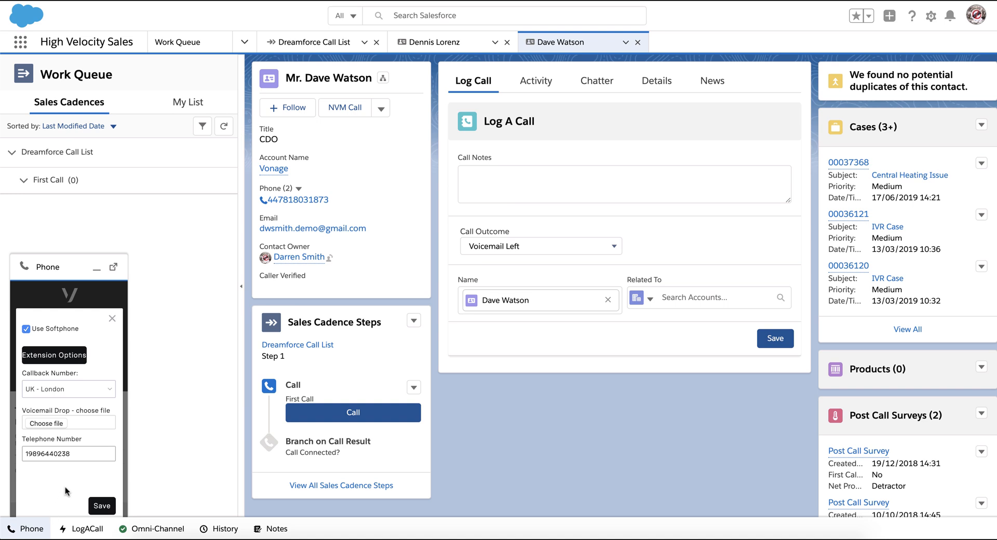
- Browse the callback numbers and keep UK - London as the callback number
left_click(68, 389)
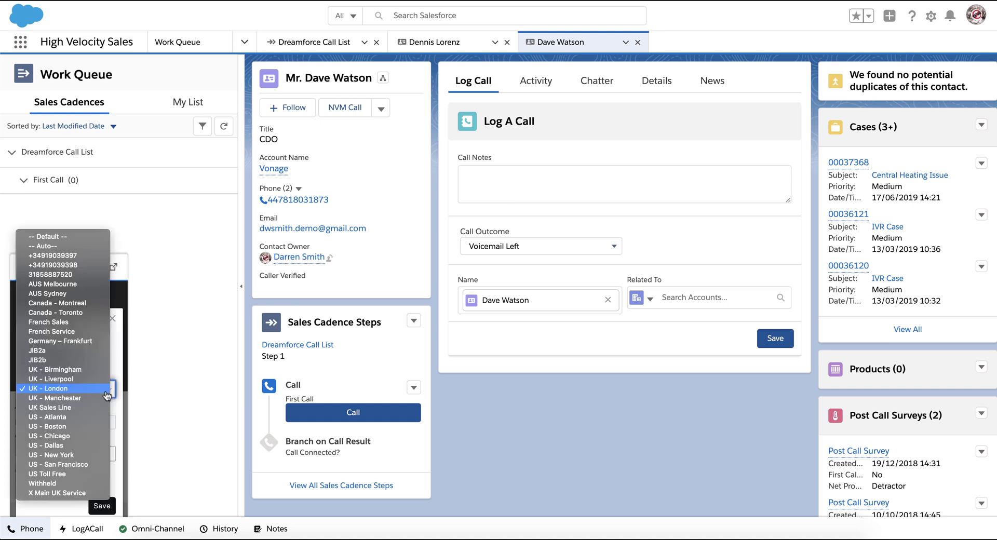
left_click(47, 389)
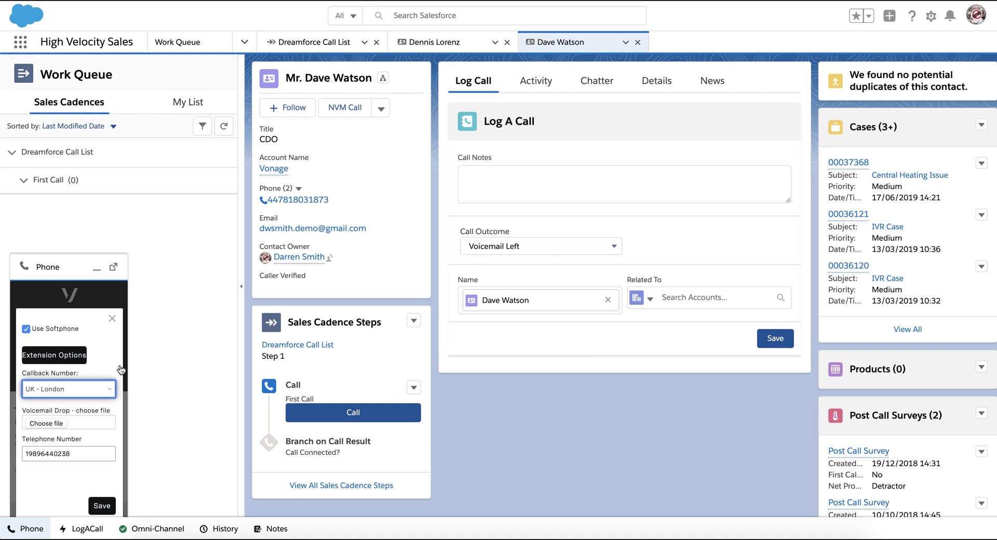
mouse_move(13, 413)
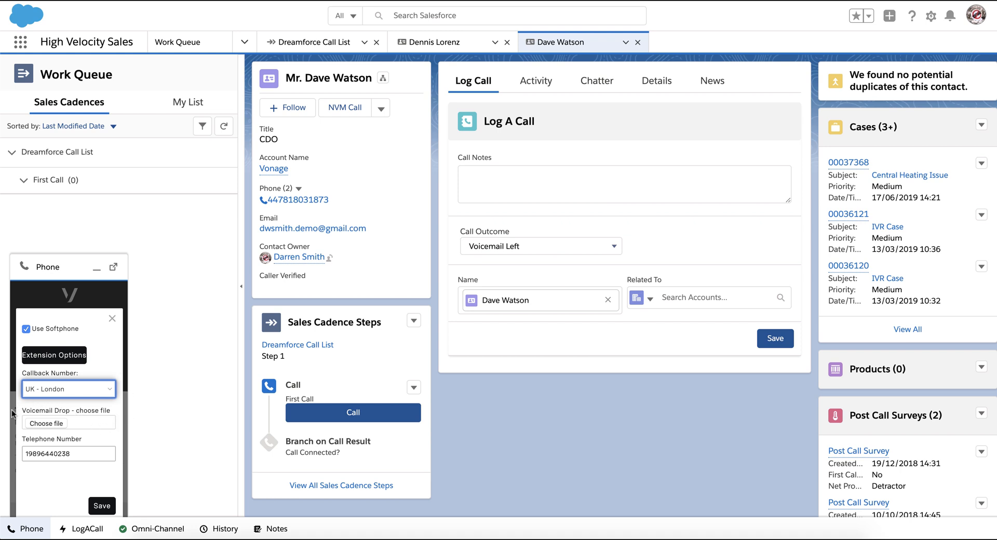
mouse_move(25, 404)
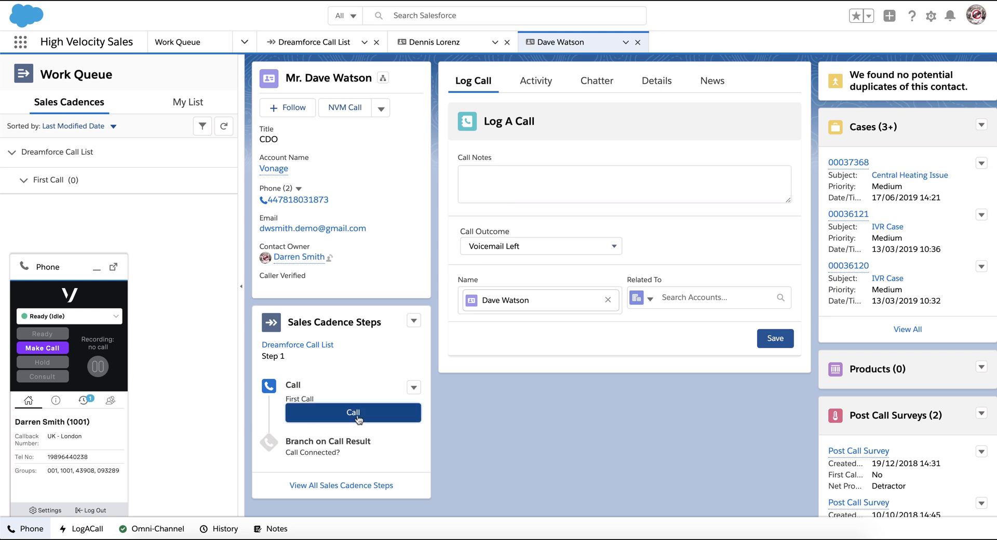
left_click(353, 412)
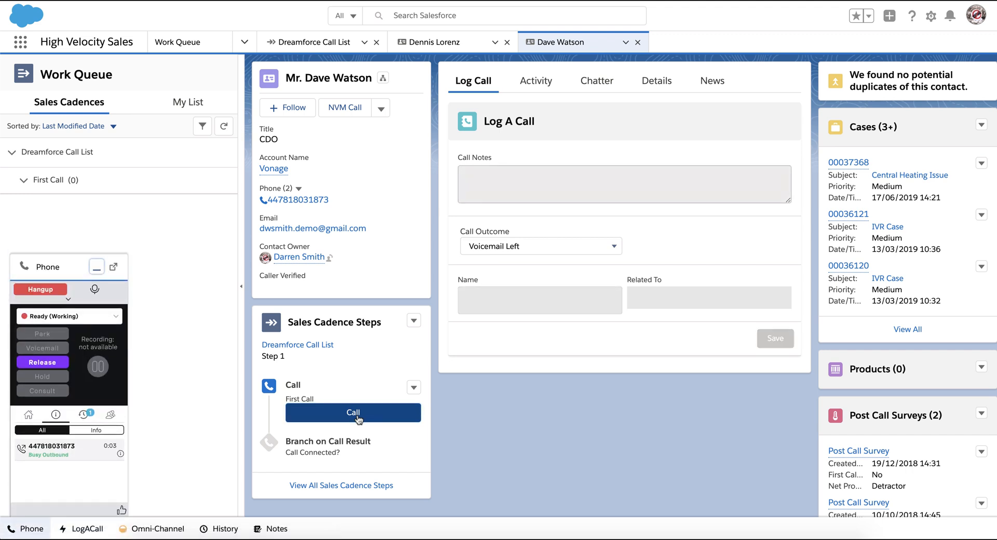
left_click(774, 337)
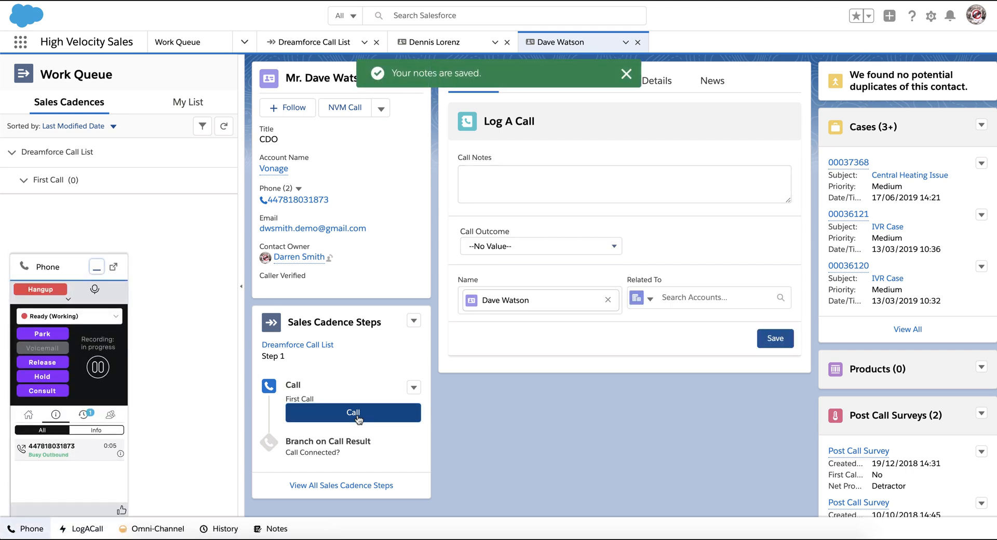
mouse_move(313, 368)
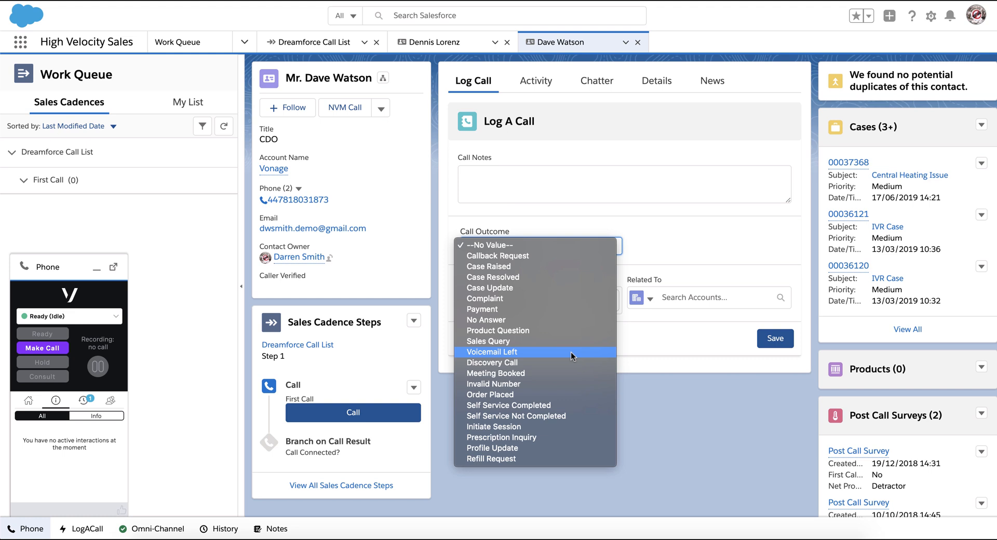
- Log the call with outcome Voicemail Left and save it
left_click(491, 351)
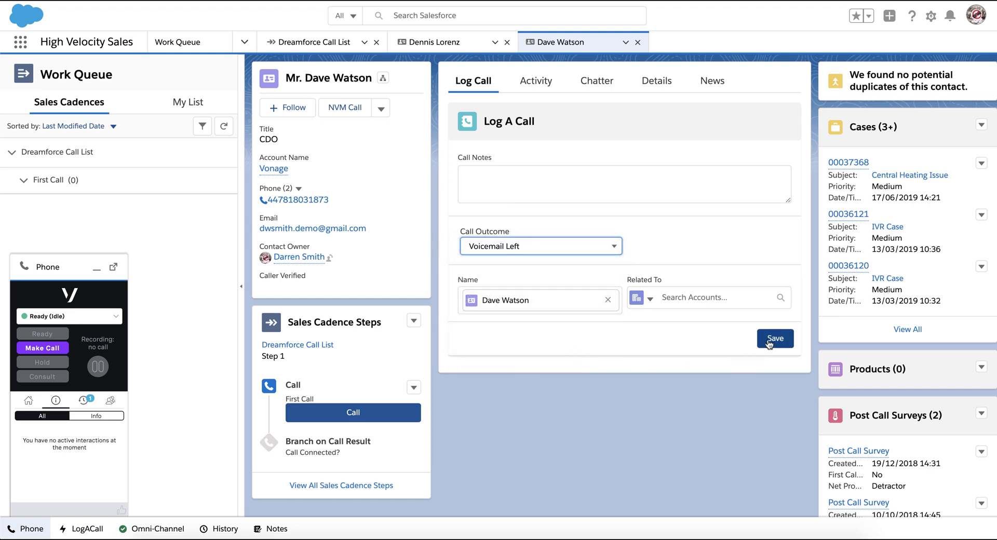
left_click(774, 339)
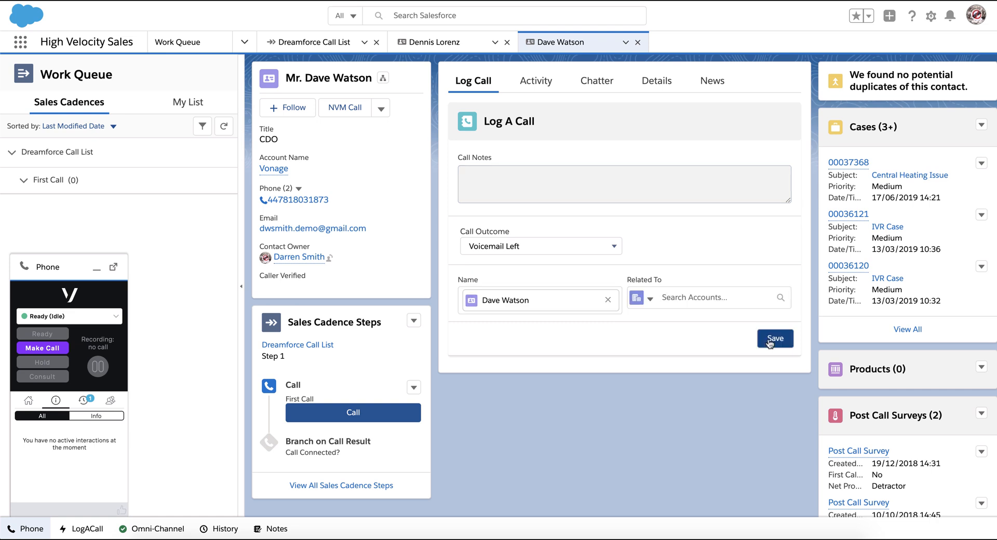
left_click(774, 337)
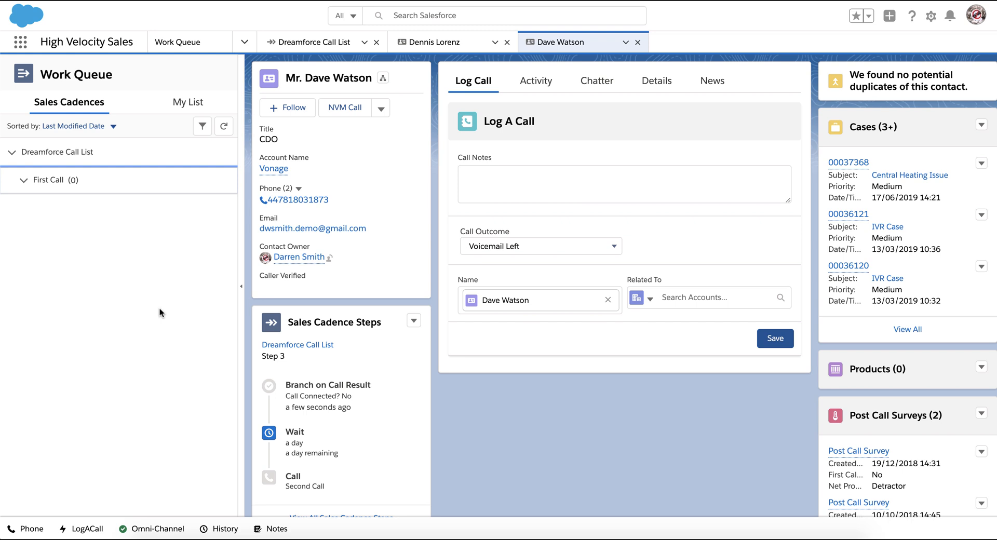
mouse_move(172, 313)
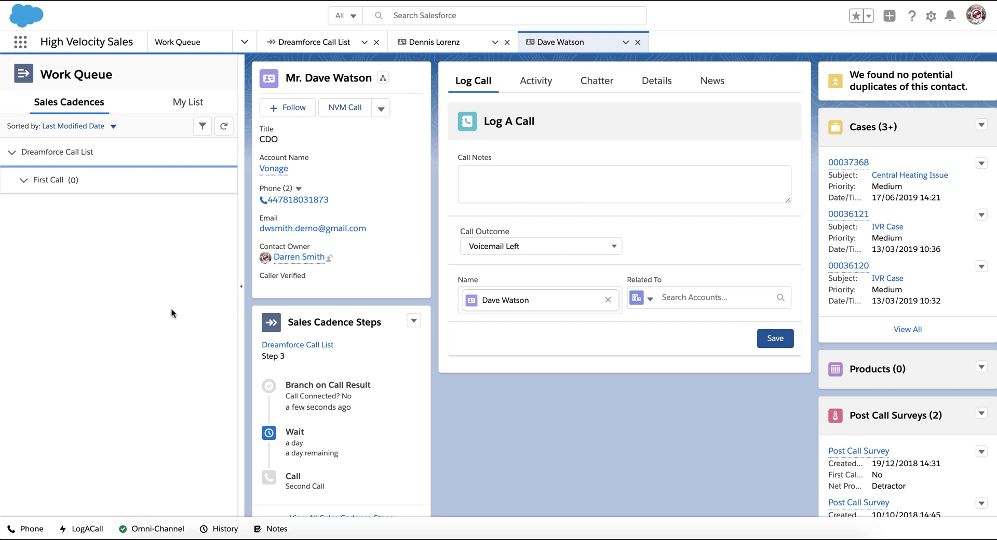
mouse_move(323, 429)
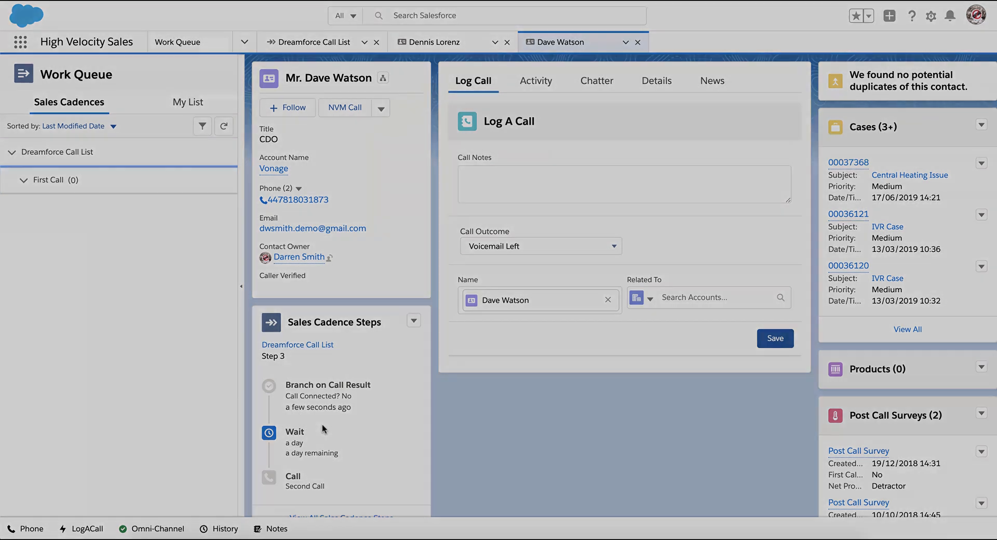
left_click(432, 42)
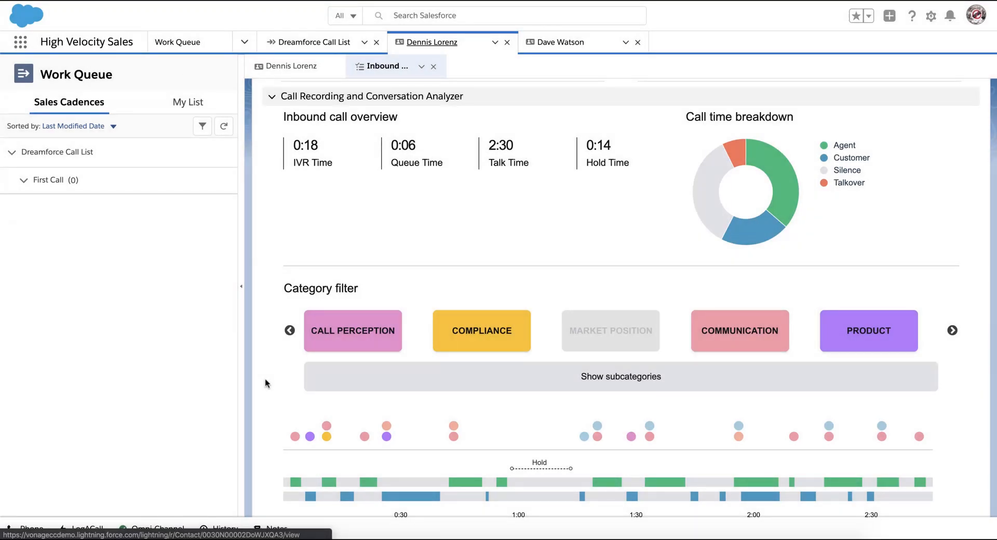
scroll("down", 3)
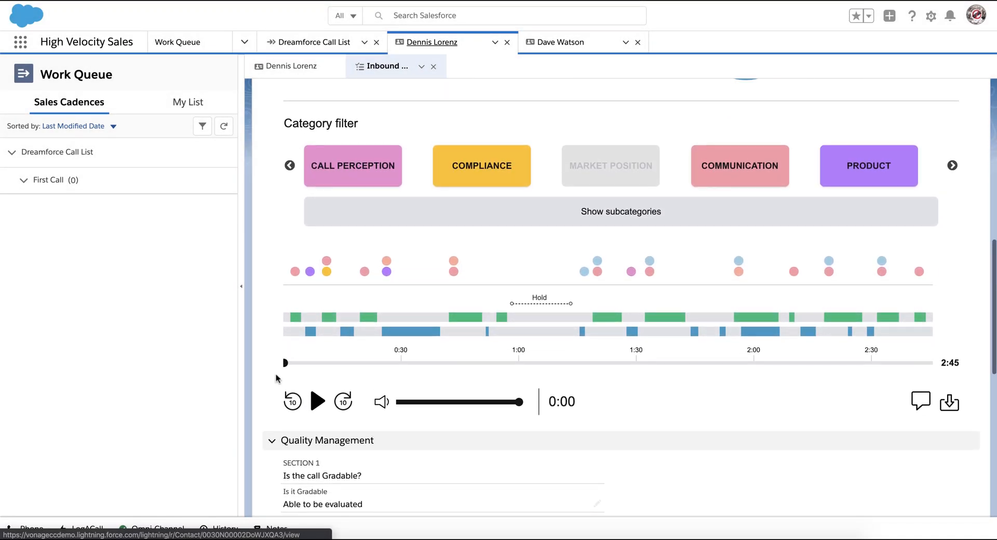
scroll("down", 3)
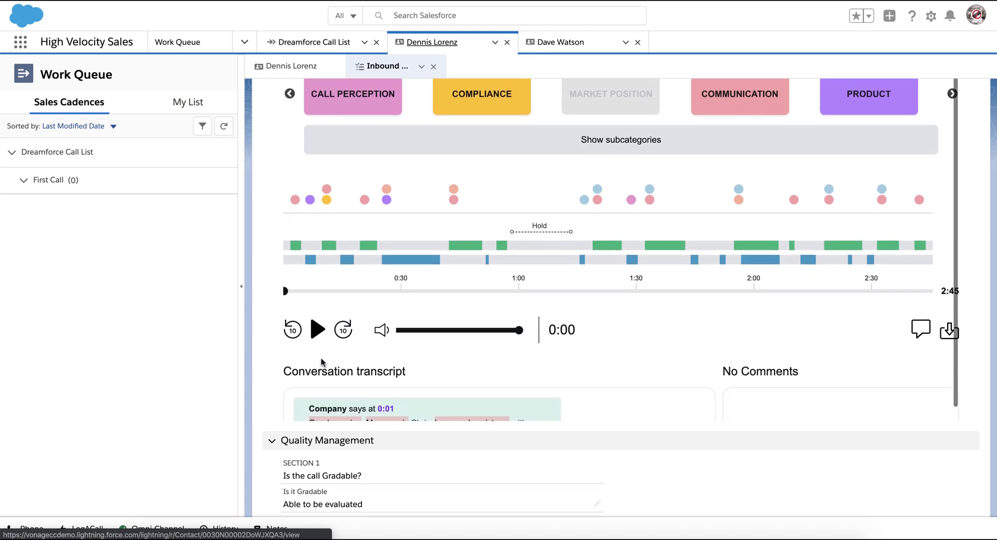
scroll("down", 3)
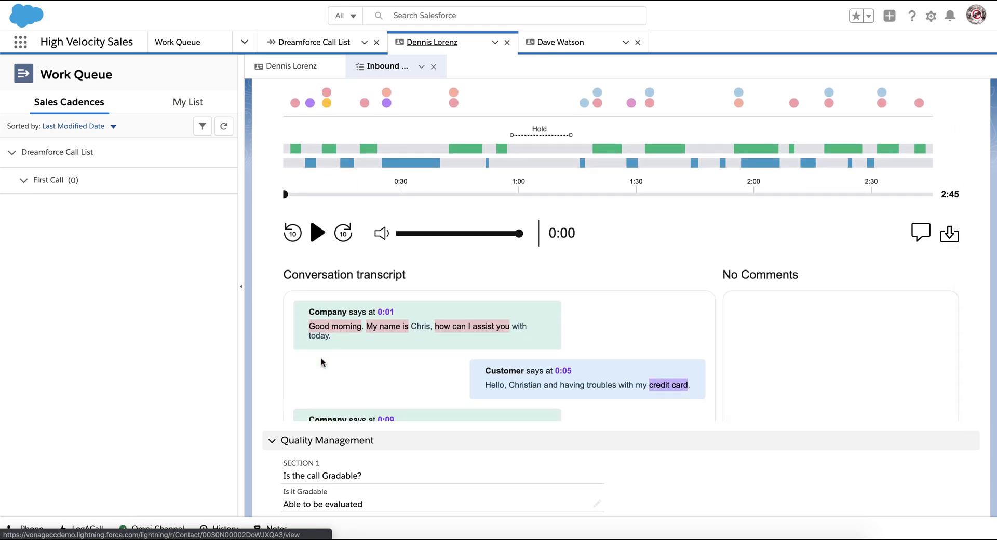
scroll("down", 3)
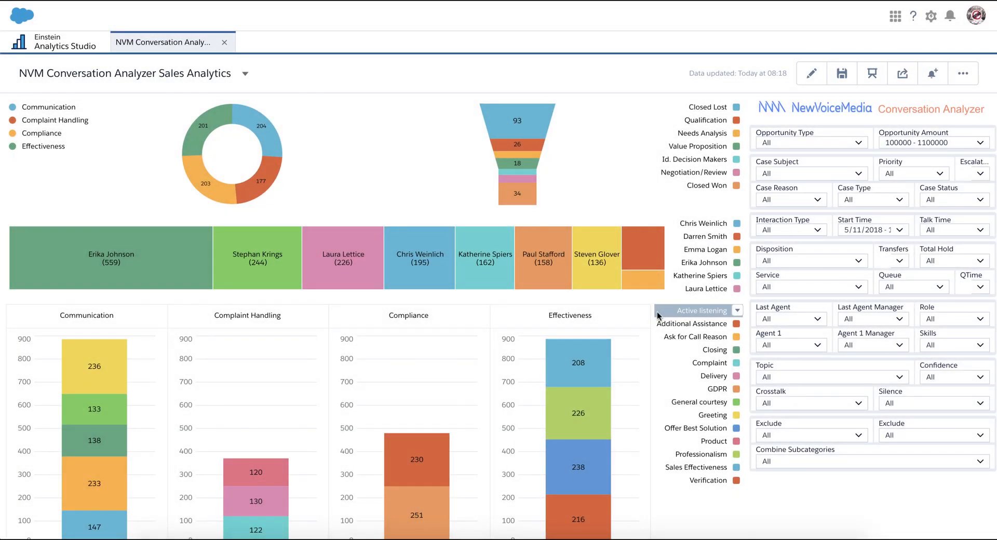
scroll("down", 3)
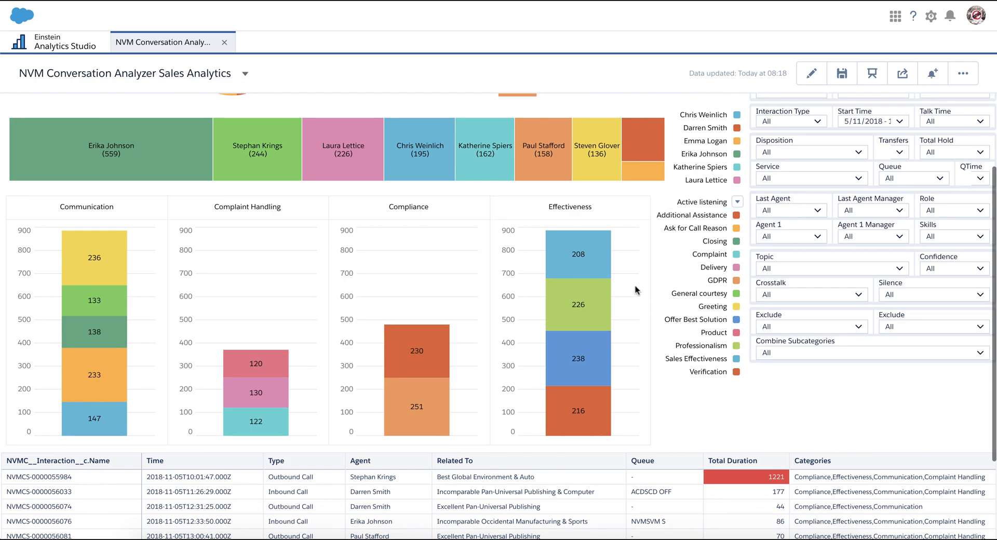
mouse_move(578, 263)
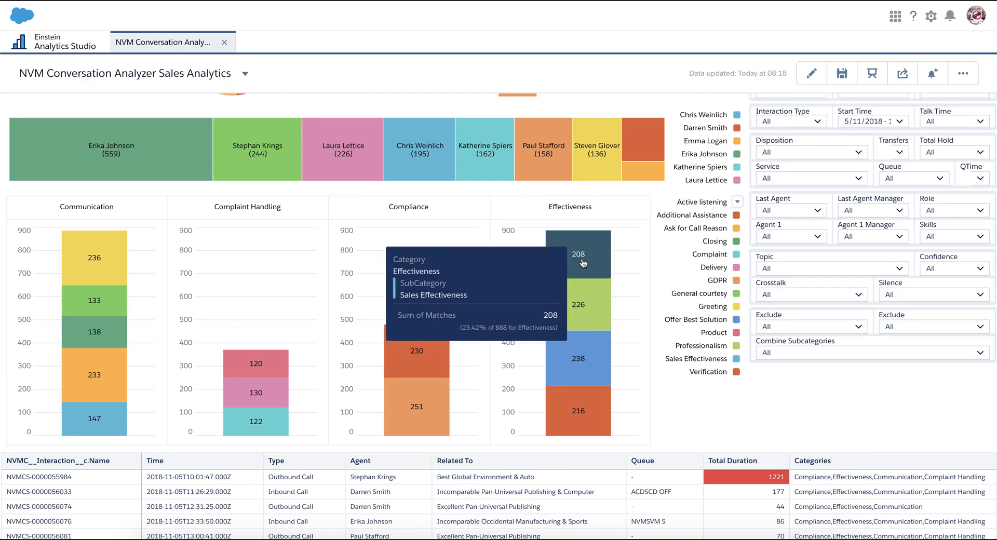